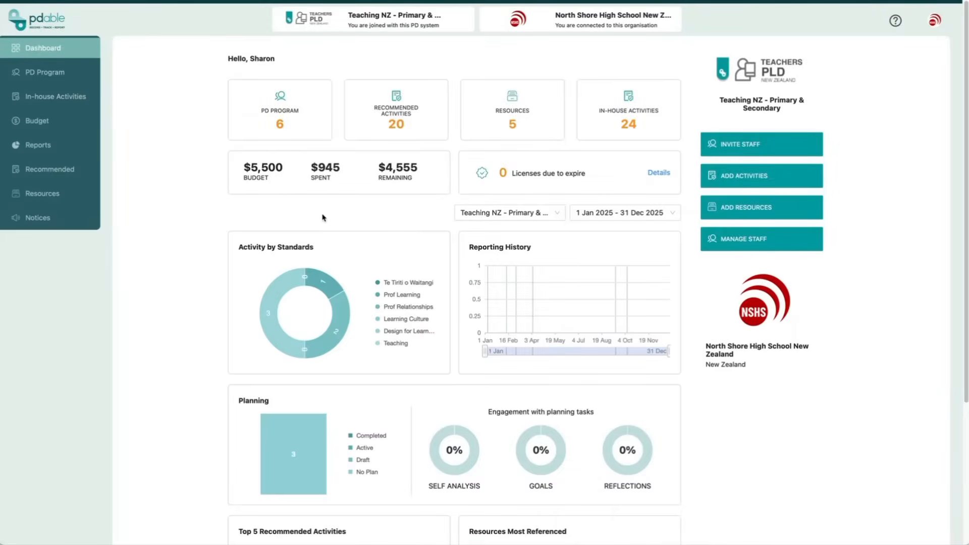
{"action": "mouse_move", "coordinate": [271, 219]}
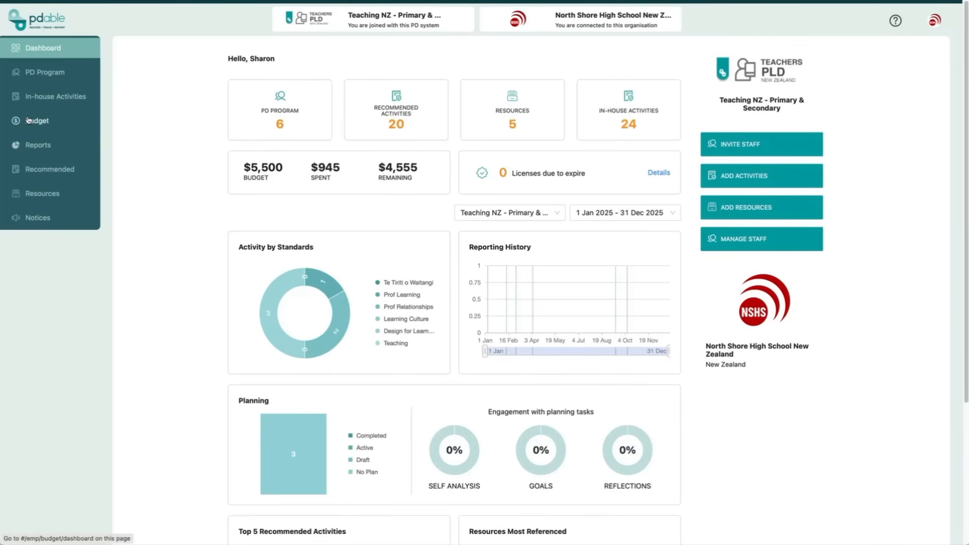
Go to the Budget section to view the PD budget overview dashboard.
{"action": "left_click", "coordinate": [39, 121]}
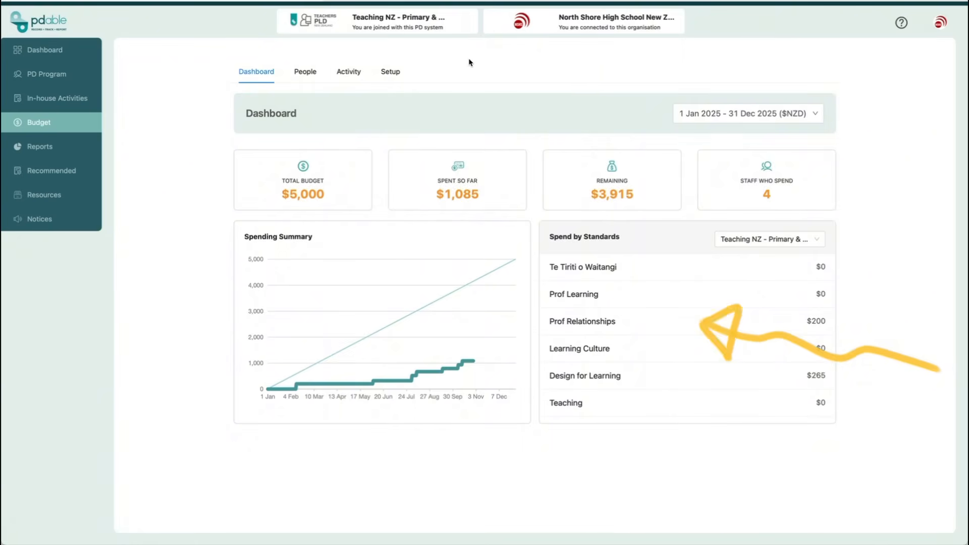
Start a new budget entry from the Setup Budget panel's yearly period list.
{"action": "left_click", "coordinate": [389, 72]}
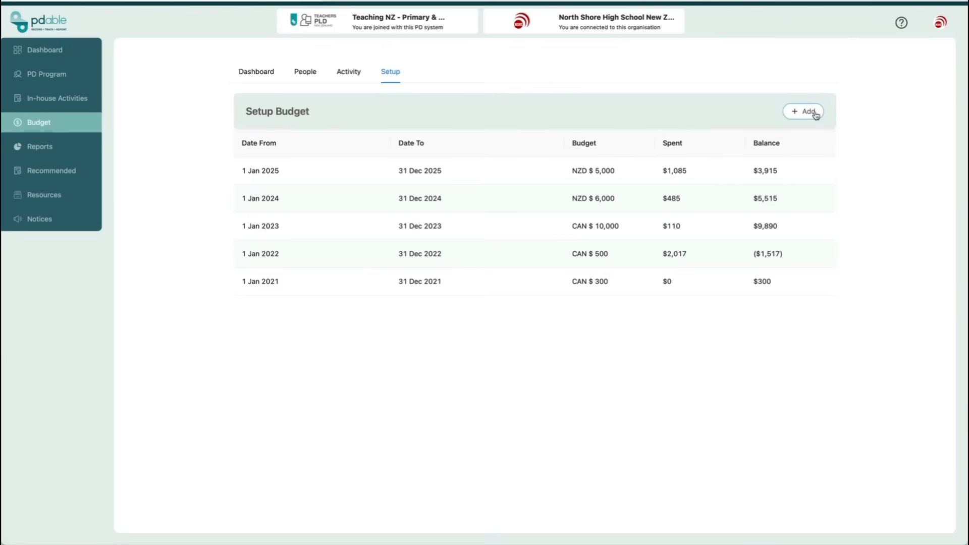
{"action": "left_click", "coordinate": [802, 111]}
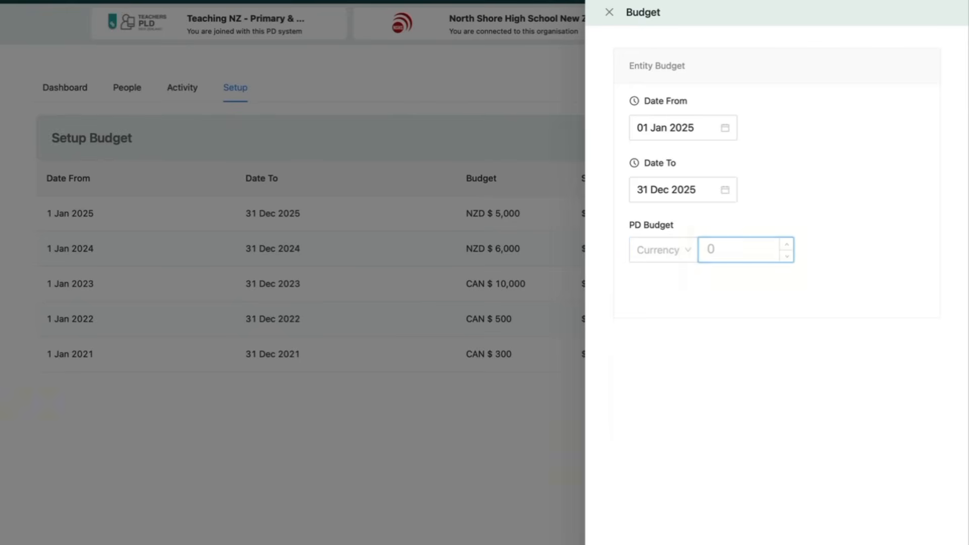
Set the 01 Jan–31 Dec 2025 PD budget to NZD $5,500 and save it.
{"action": "left_click", "coordinate": [607, 12]}
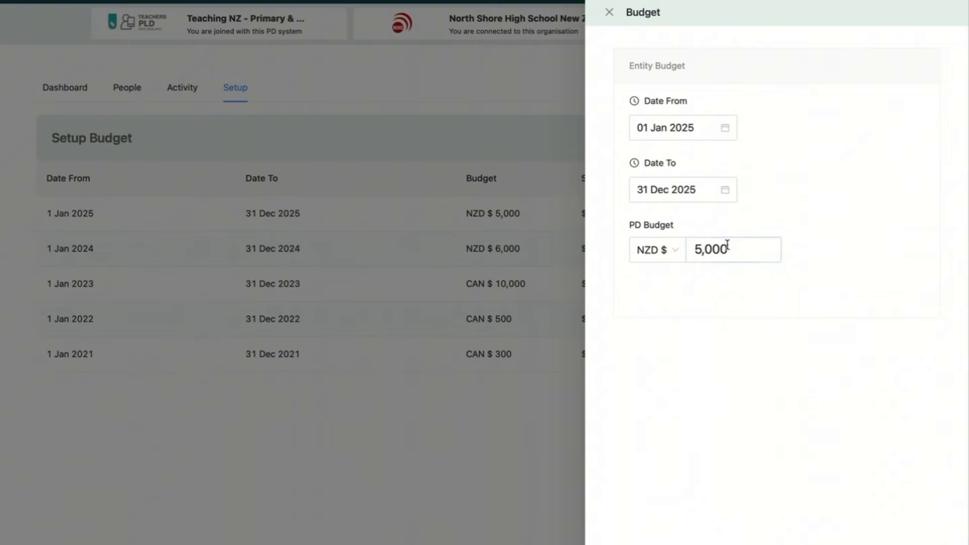
{"action": "left_click", "coordinate": [733, 249]}
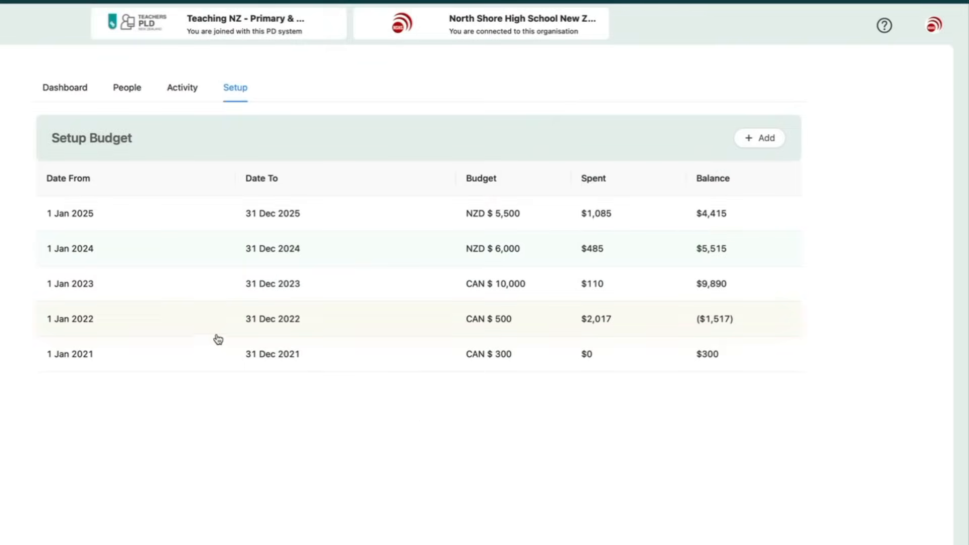
{"action": "left_click", "coordinate": [127, 87]}
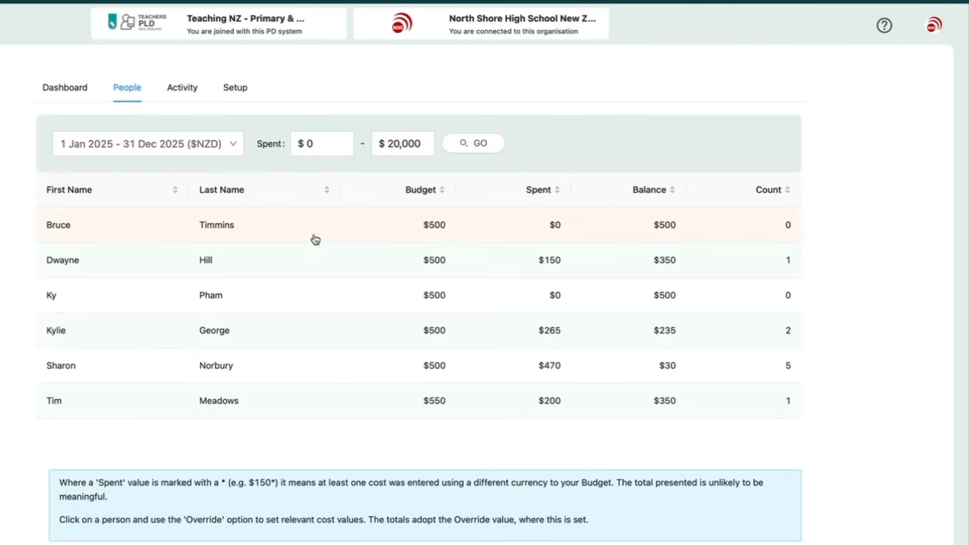
{"action": "mouse_move", "coordinate": [343, 299]}
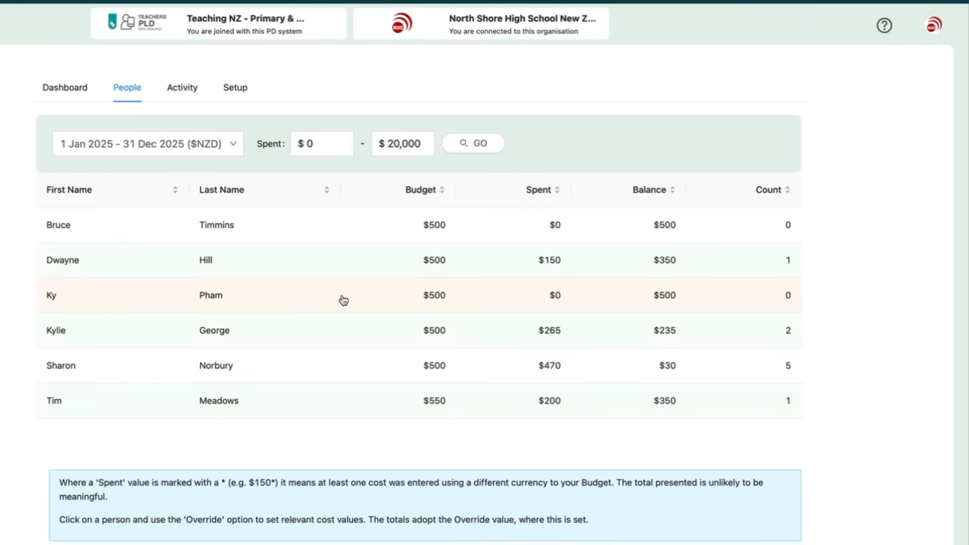
{"action": "mouse_move", "coordinate": [343, 260]}
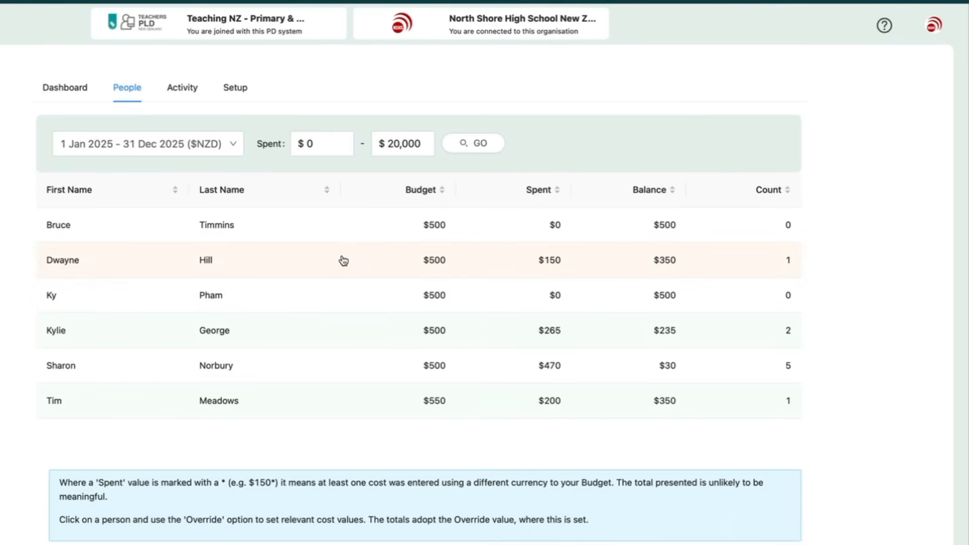
{"action": "left_click", "coordinate": [343, 259]}
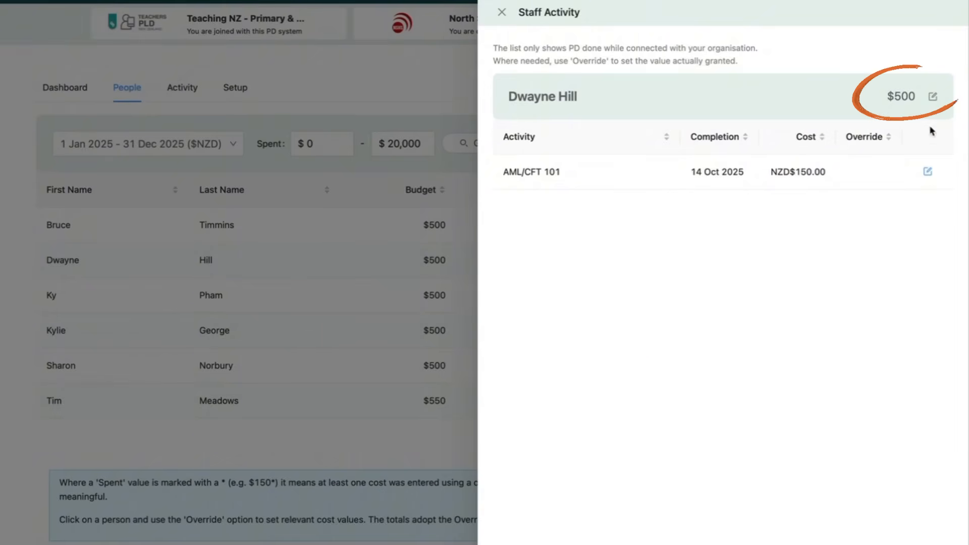
{"action": "left_click", "coordinate": [932, 97]}
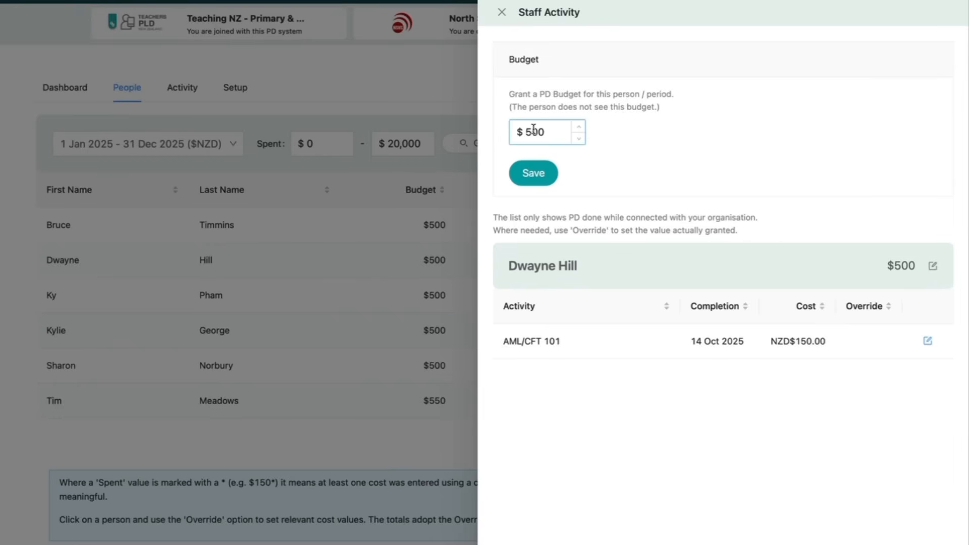
{"action": "left_click", "coordinate": [532, 173]}
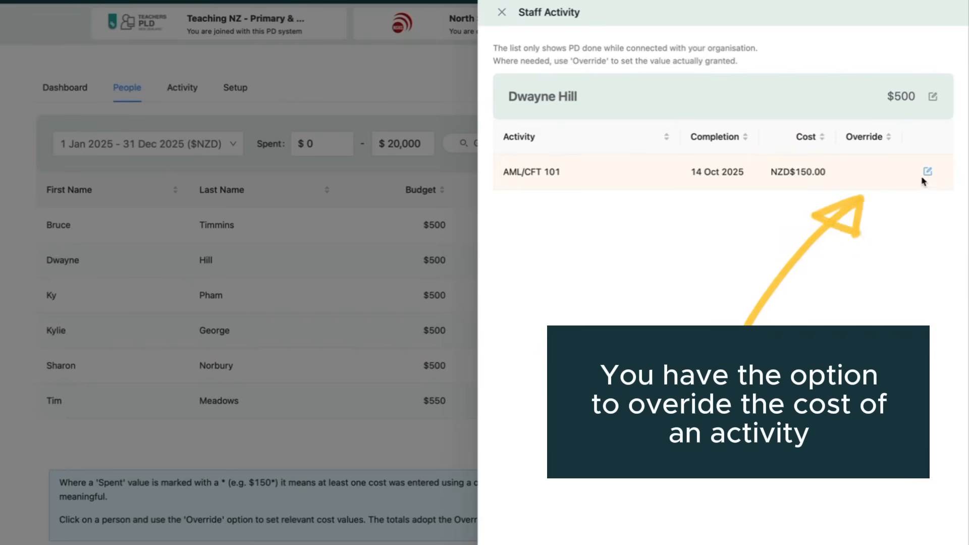
{"action": "left_click", "coordinate": [926, 172]}
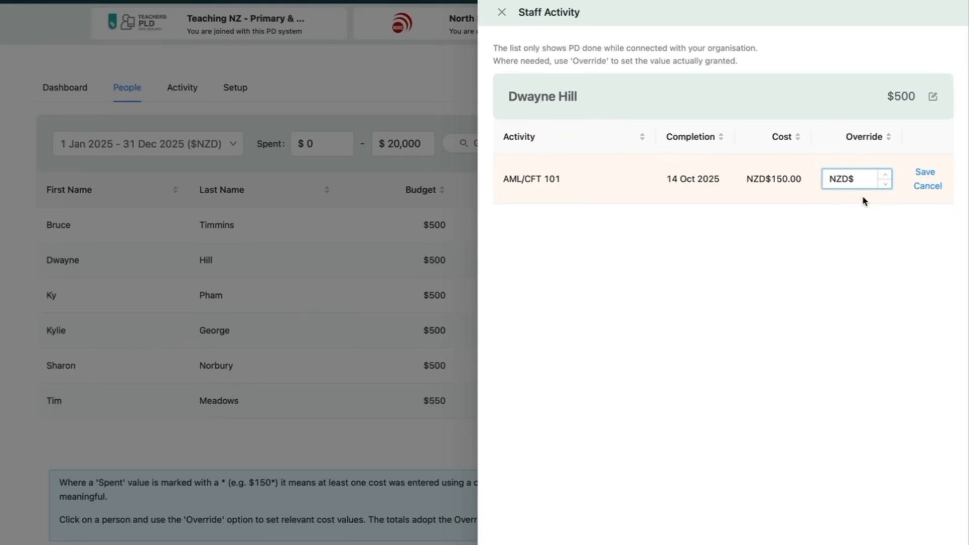
Override the AML/CFT 101 cost to $175, save it and return to the staff list.
{"action": "type", "text": "175"}
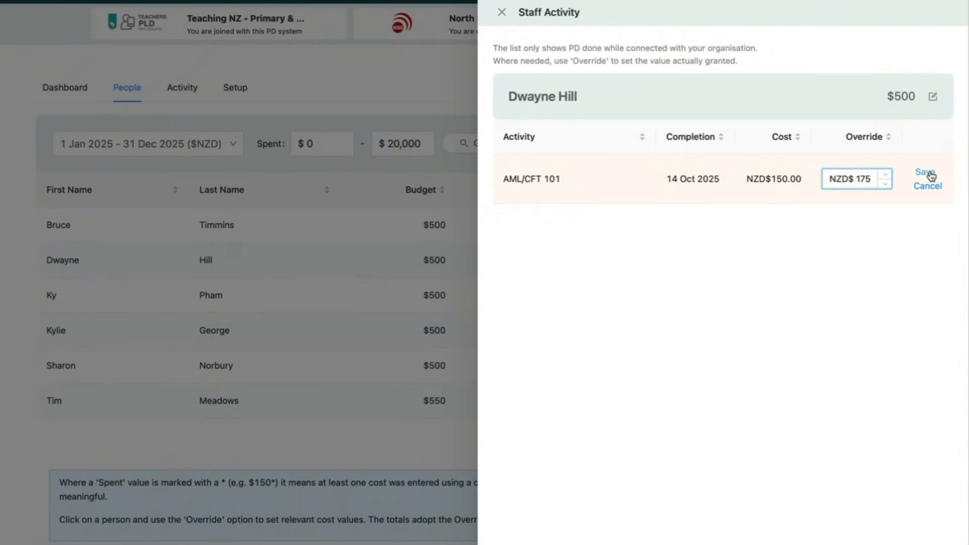
{"action": "left_click", "coordinate": [924, 171]}
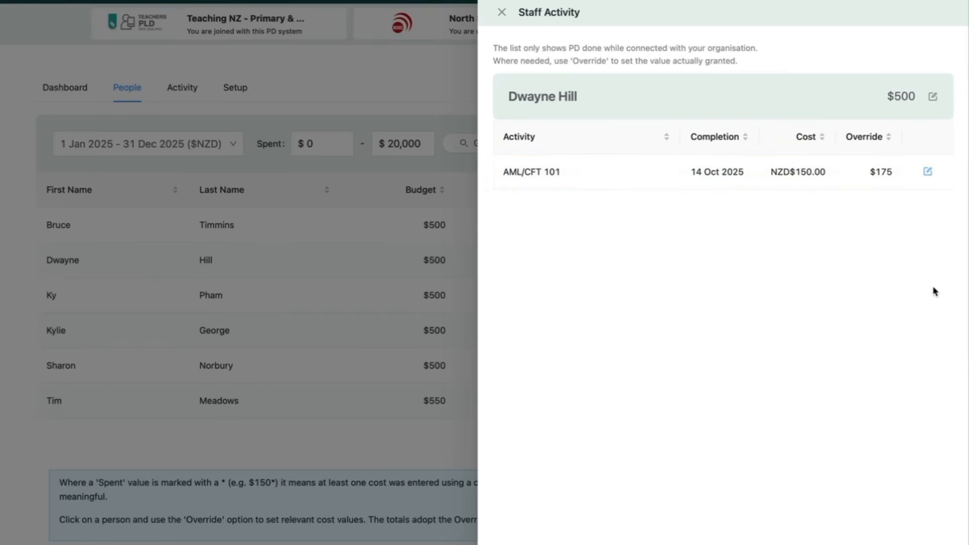
{"action": "mouse_move", "coordinate": [495, 11]}
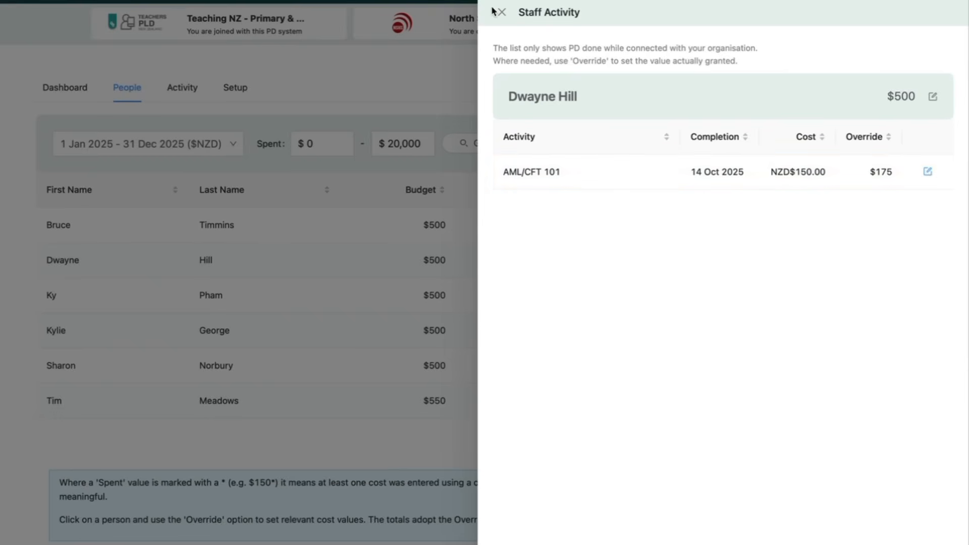
{"action": "left_click", "coordinate": [501, 12]}
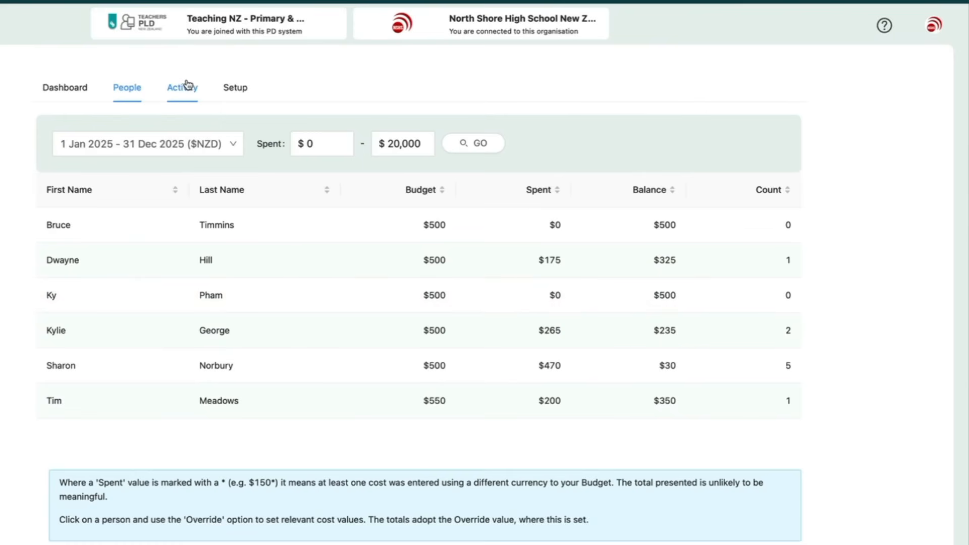
{"action": "left_click", "coordinate": [178, 86]}
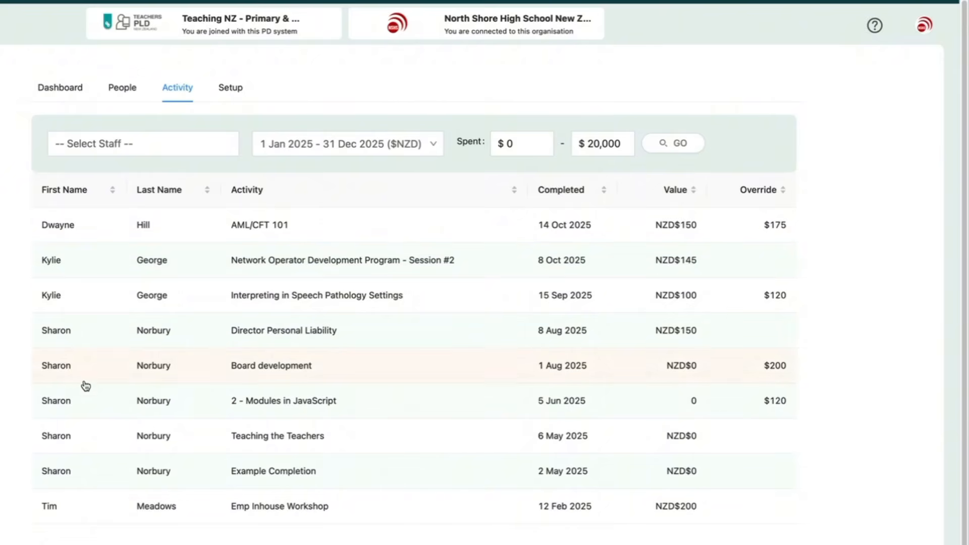
{"action": "mouse_move", "coordinate": [88, 505]}
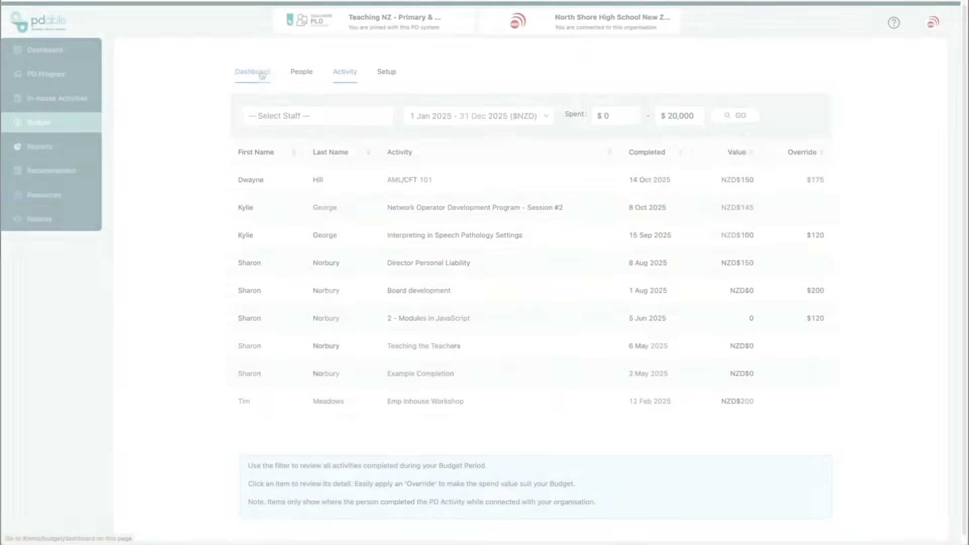
Return via the Budget Dashboard to the main dashboard showing $5,500 budget and $1,110 spent.
{"action": "left_click", "coordinate": [255, 71]}
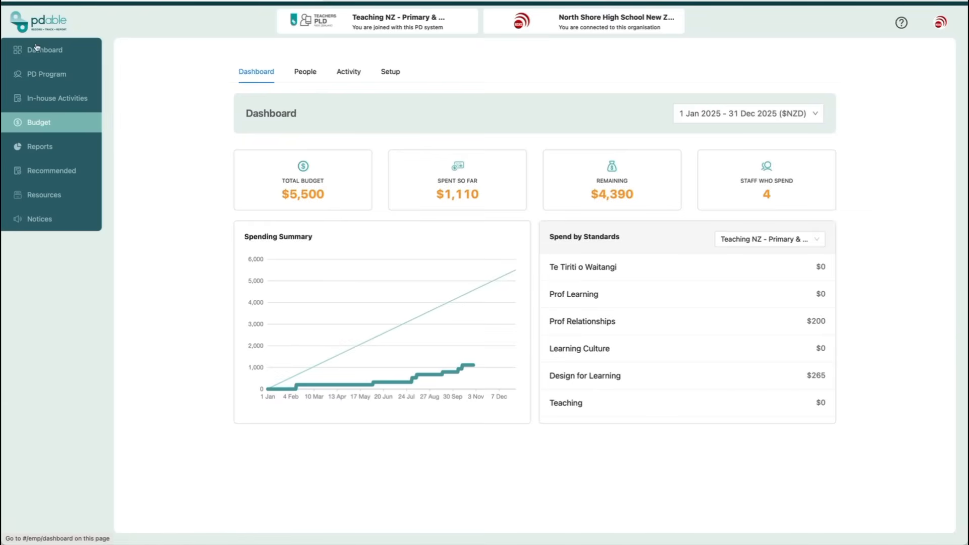
{"action": "left_click", "coordinate": [45, 50]}
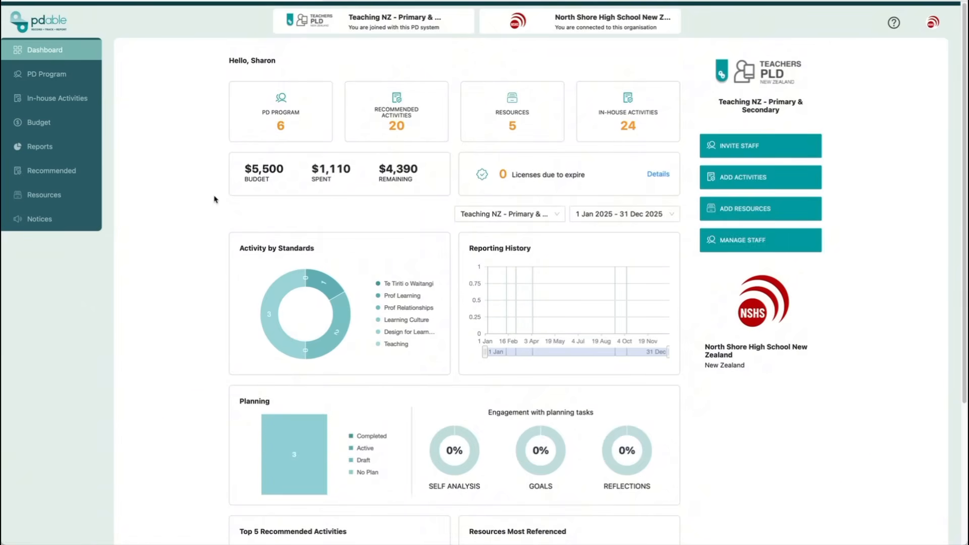